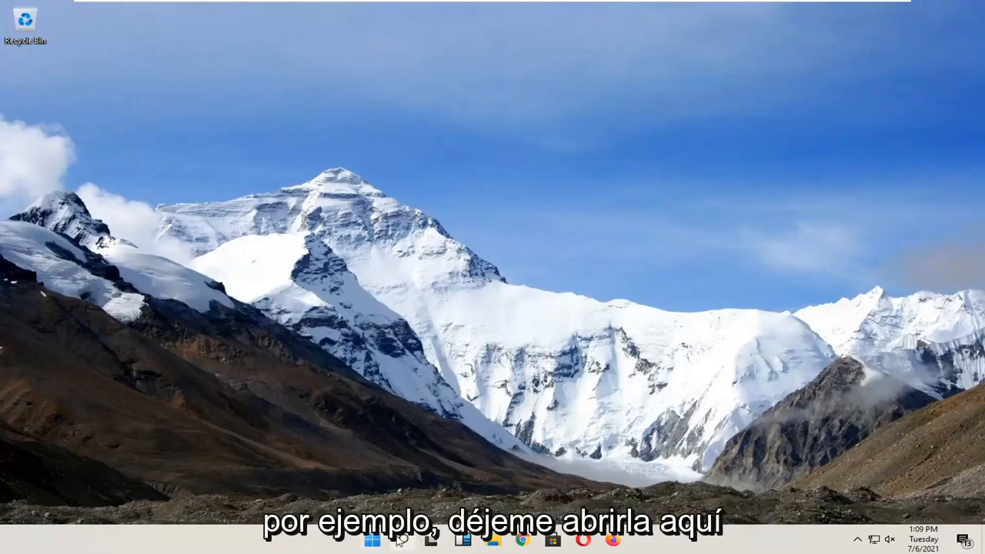
Step: Search for cmd and launch Command Prompt with Run as administrator, raising the UAC prompt
text(netpw)
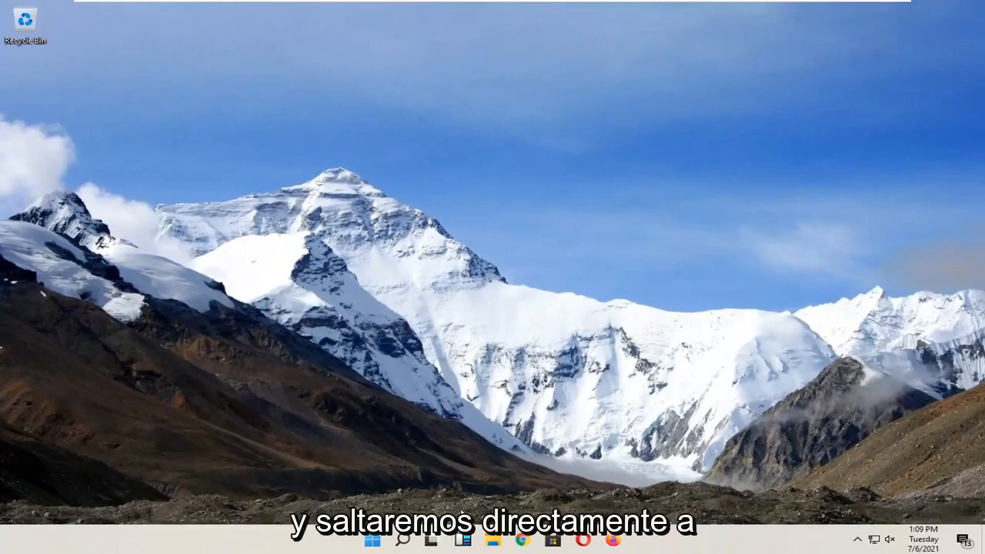
click(399, 539)
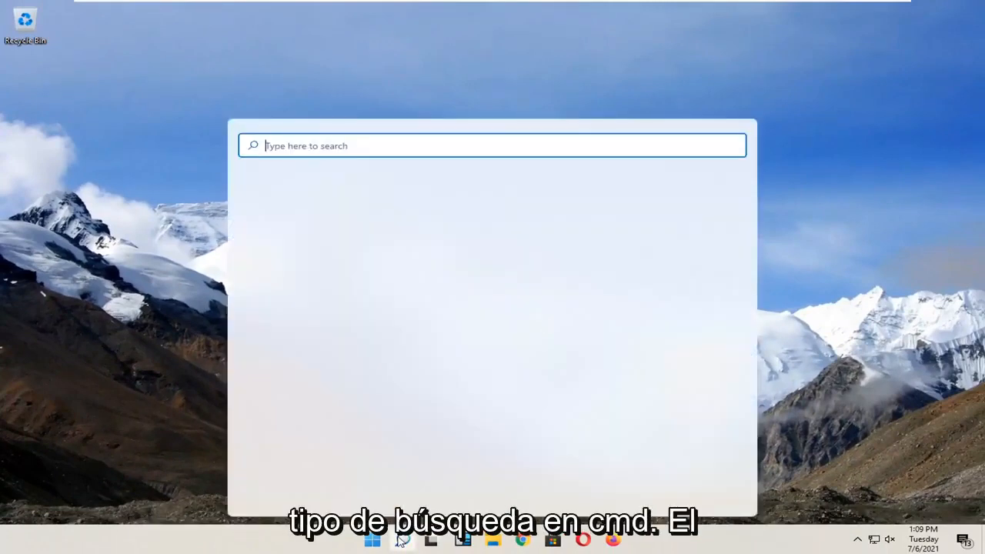
text(cmd)
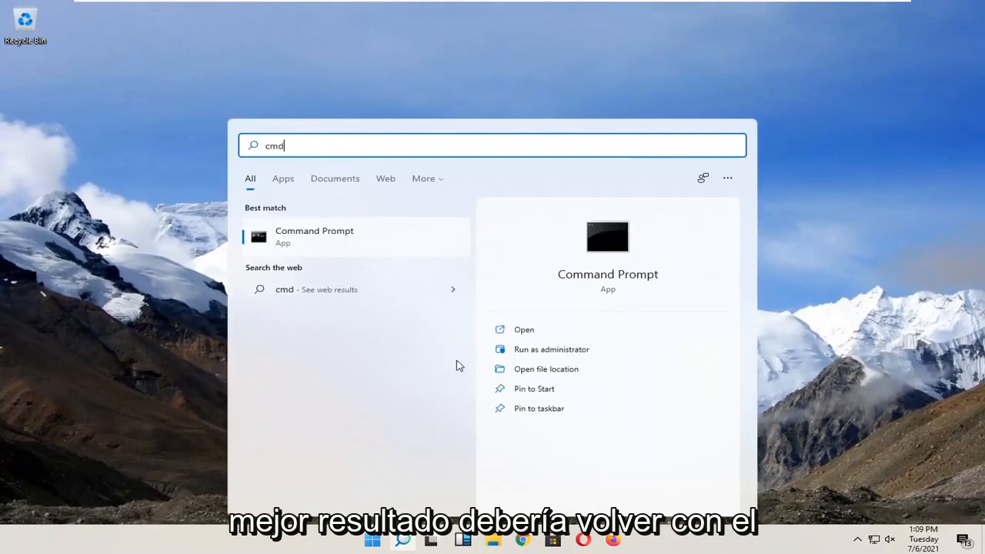
mouse_move(308, 239)
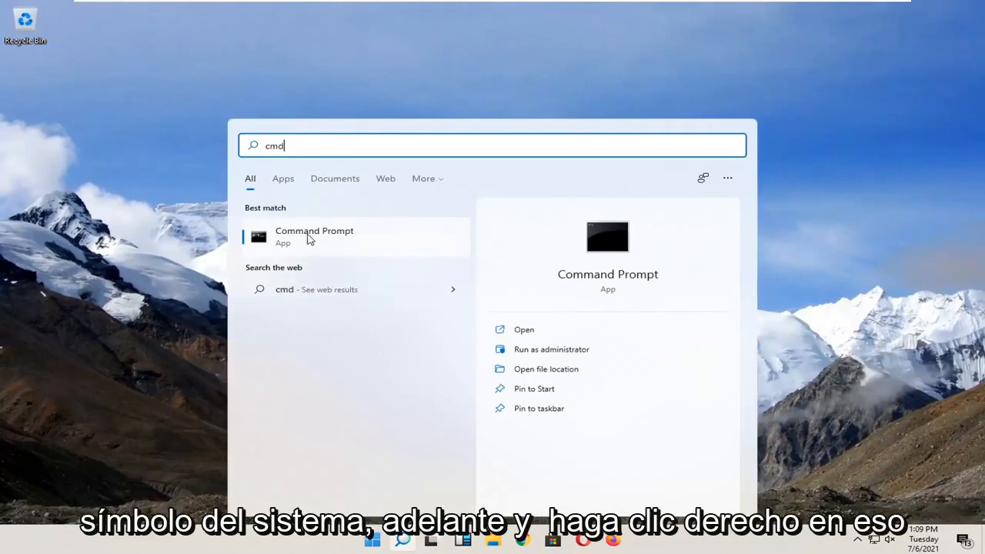
right_click(314, 237)
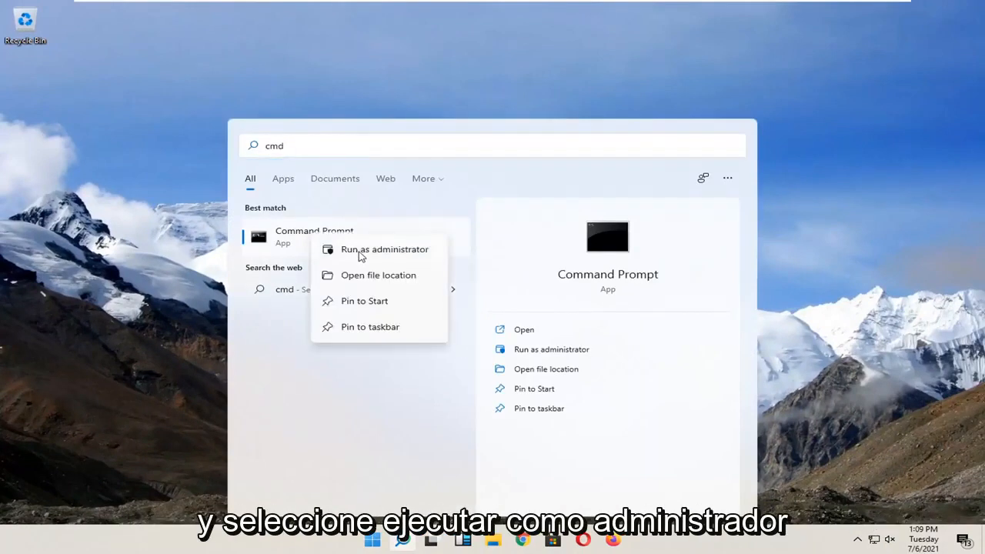
click(385, 249)
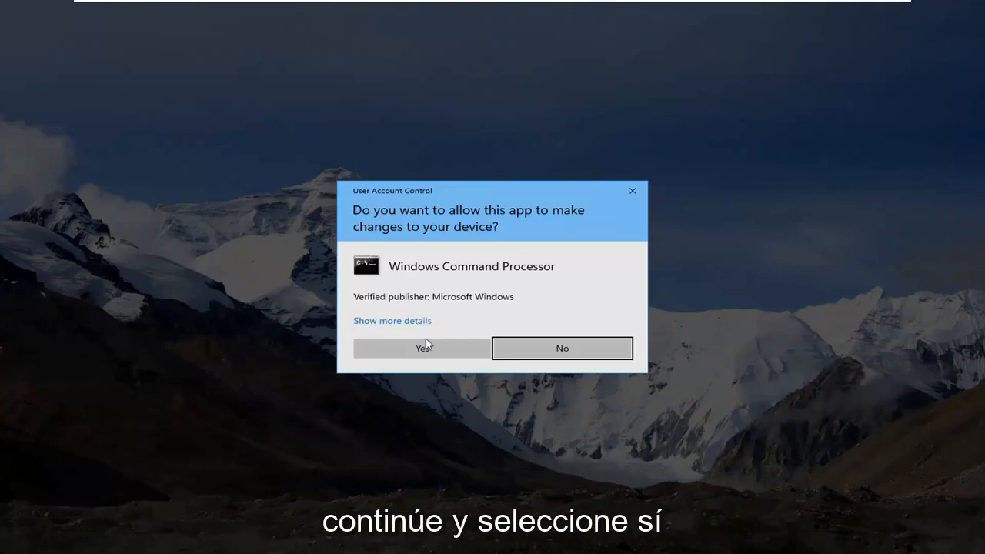
Step: Confirm UAC, run the reg ADD command setting DevicePasswordLessBuildVersion to 0, and close the window
click(421, 348)
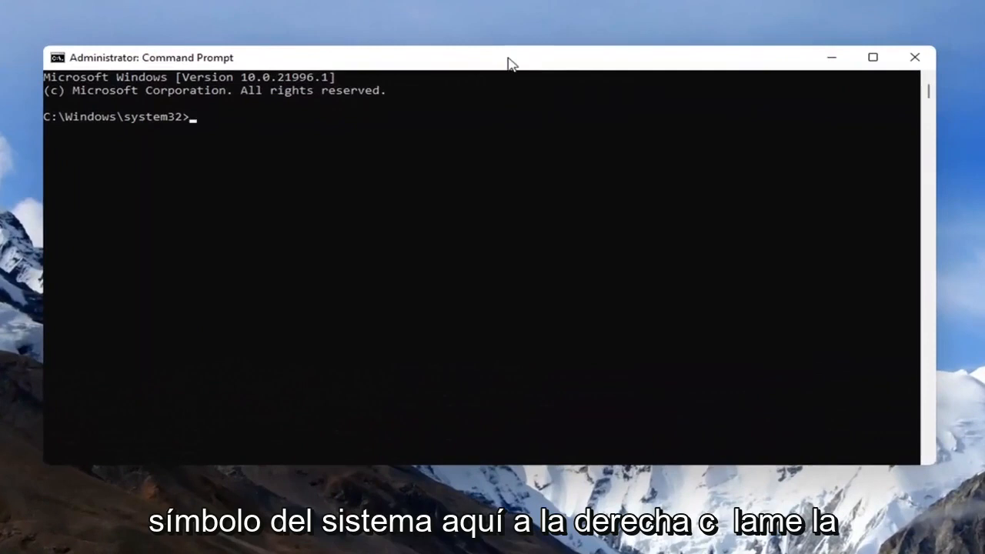
right_click(508, 63)
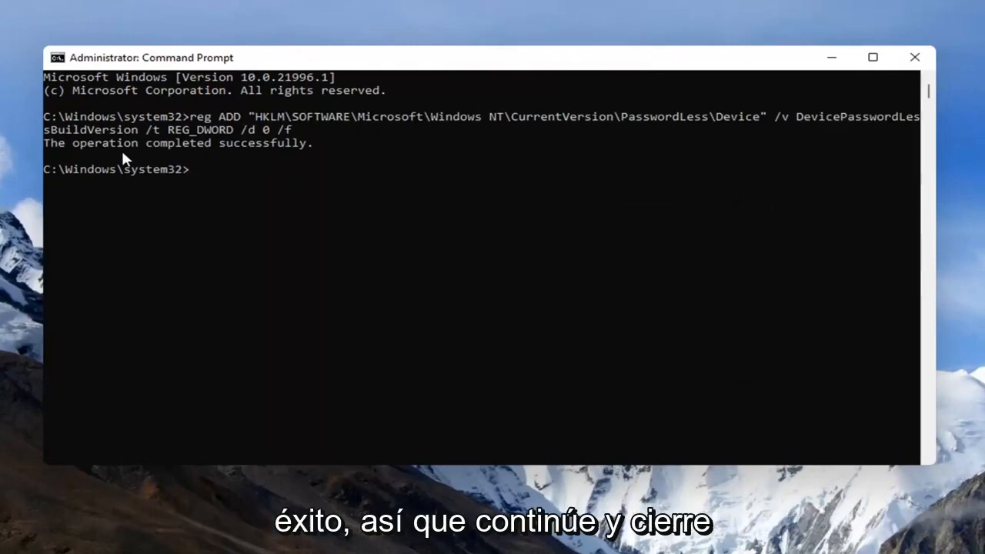
click(914, 57)
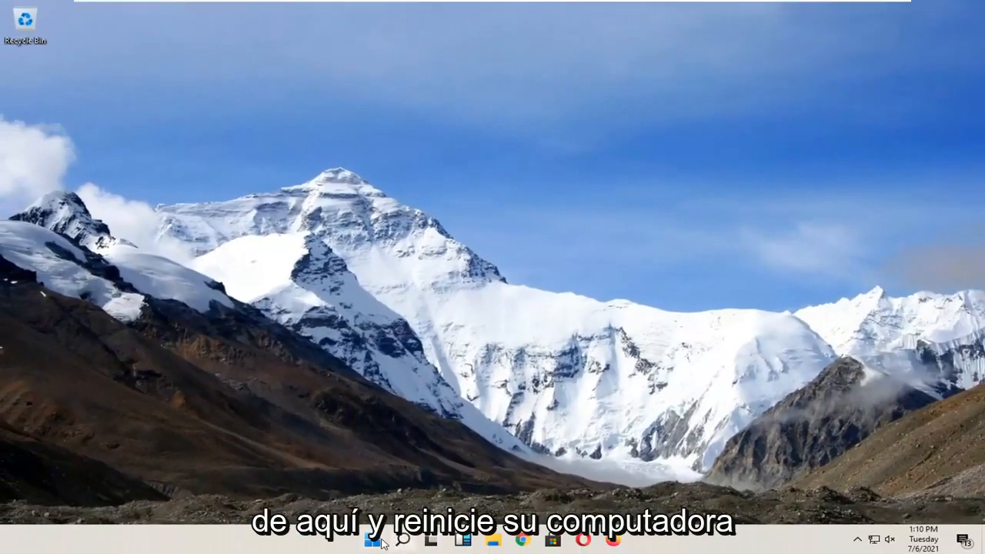
Step: Restart the computer from the Start button's Shut down or sign out menu
right_click(373, 540)
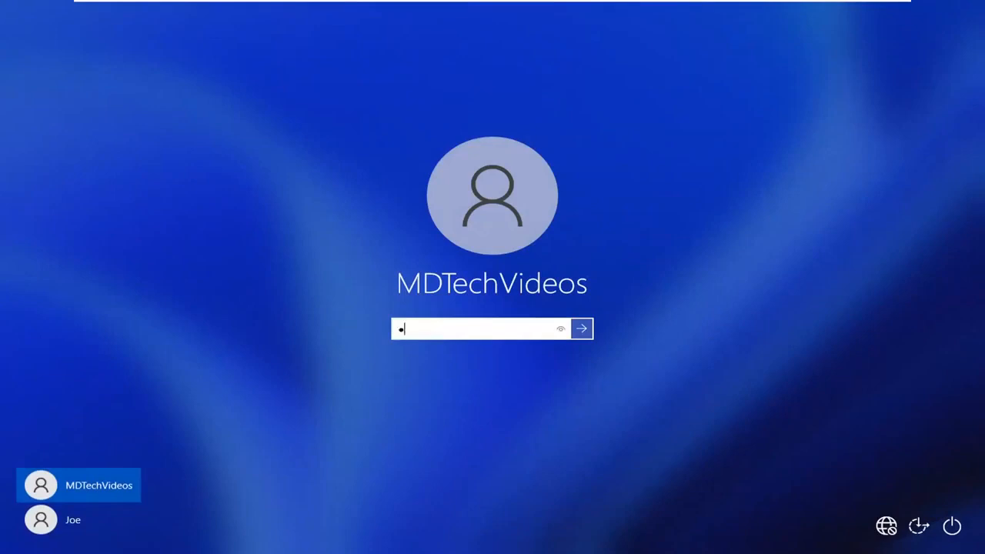
Step: Submit the account password, dismiss the incorrect-password message, and sign in to the desktop
click(582, 329)
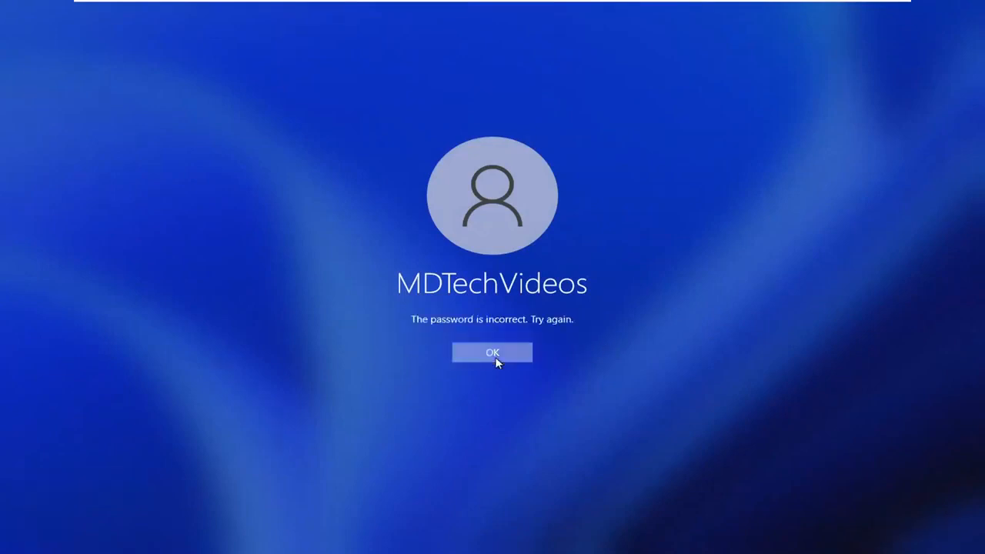
click(492, 352)
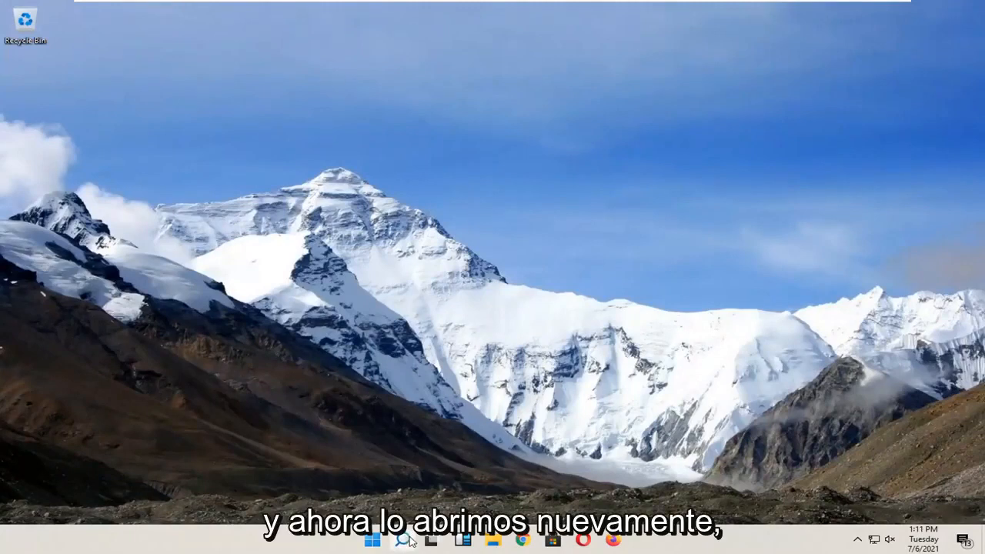
Step: Search for netplwiz and launch it to open the User Accounts window
click(397, 538)
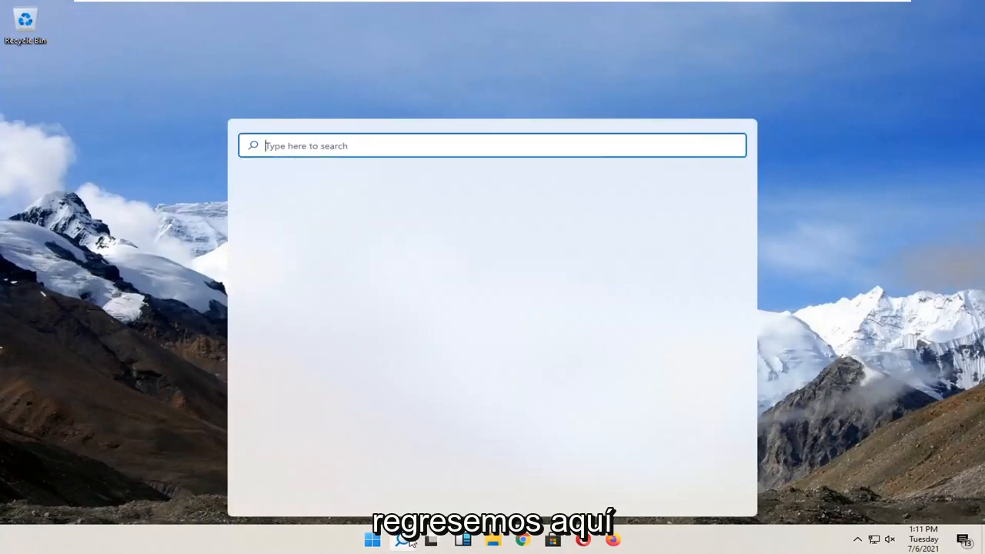
text(netplwiz)
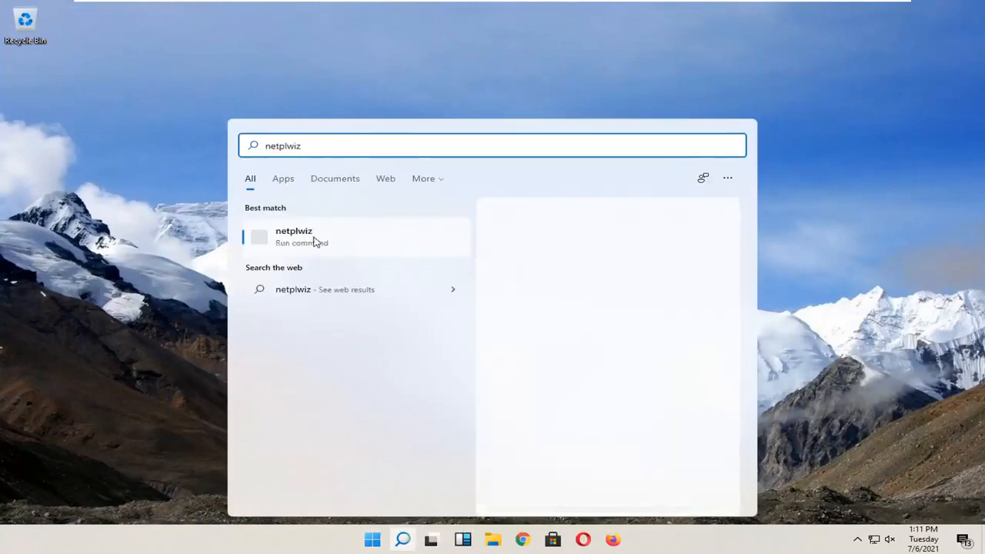
click(292, 237)
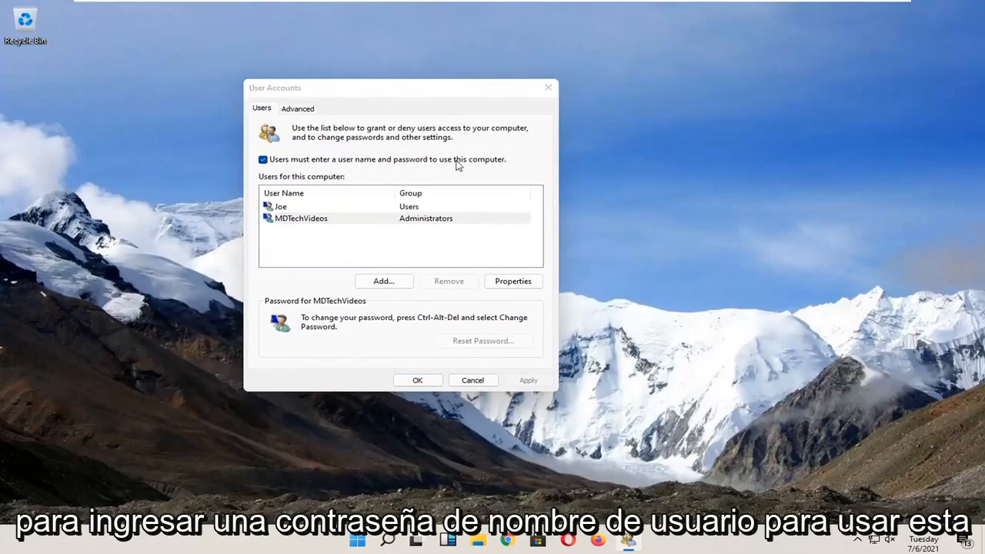
Step: Uncheck 'Users must enter a user name and password', apply, and confirm with OK
click(264, 158)
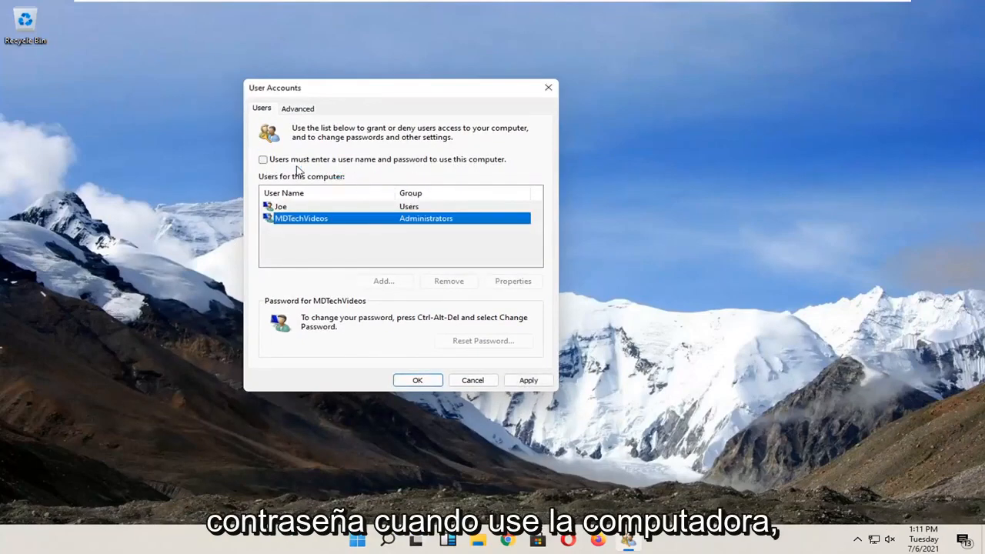
mouse_move(442, 250)
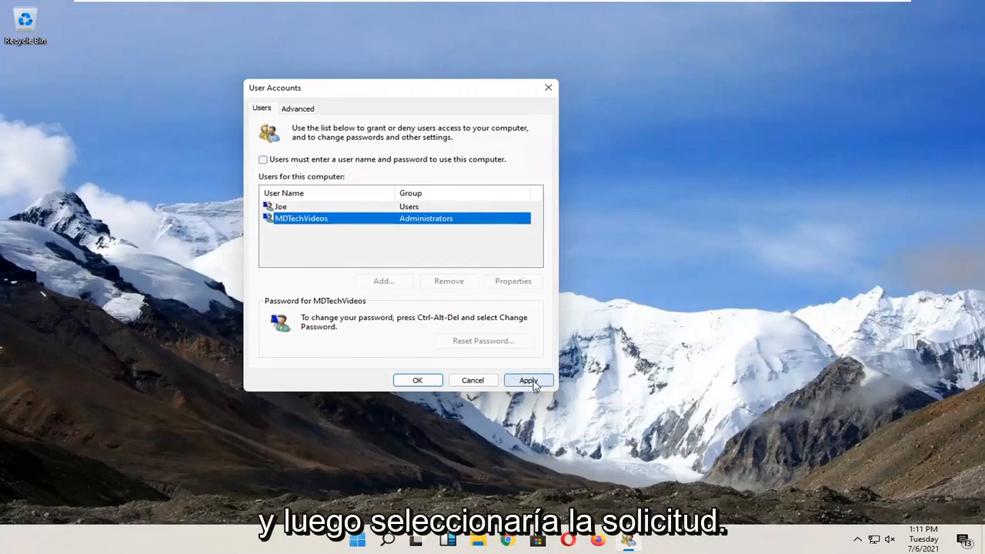
click(528, 378)
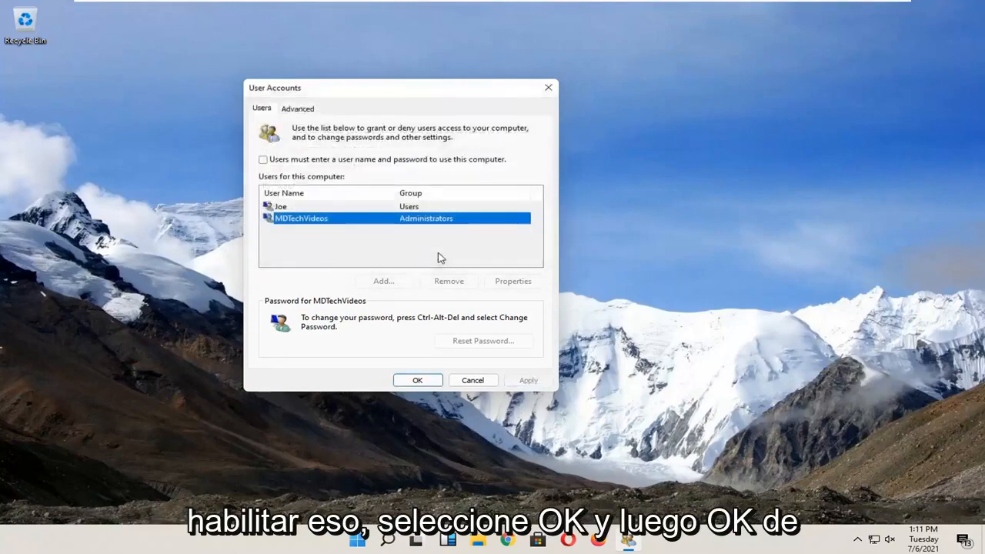
click(417, 379)
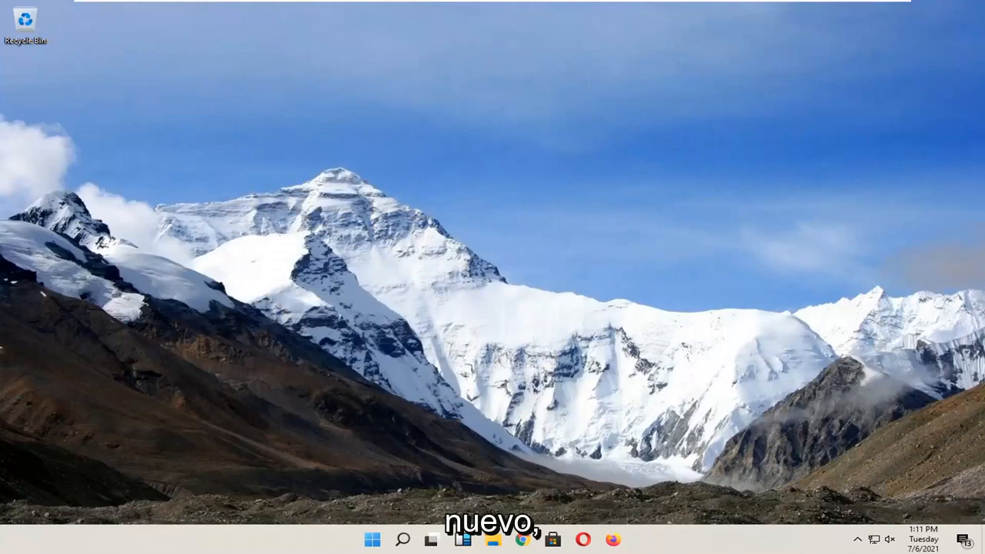